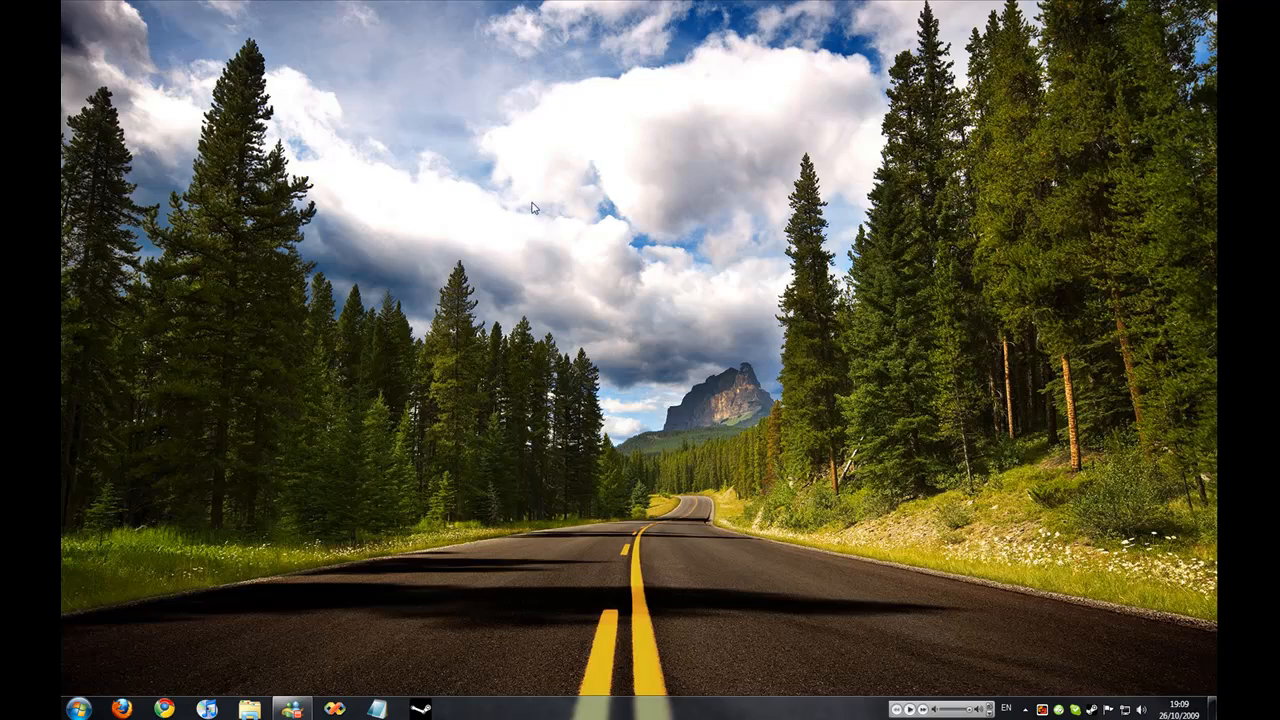
Launch the Control Panel from the Start menu
left_click(16, 706)
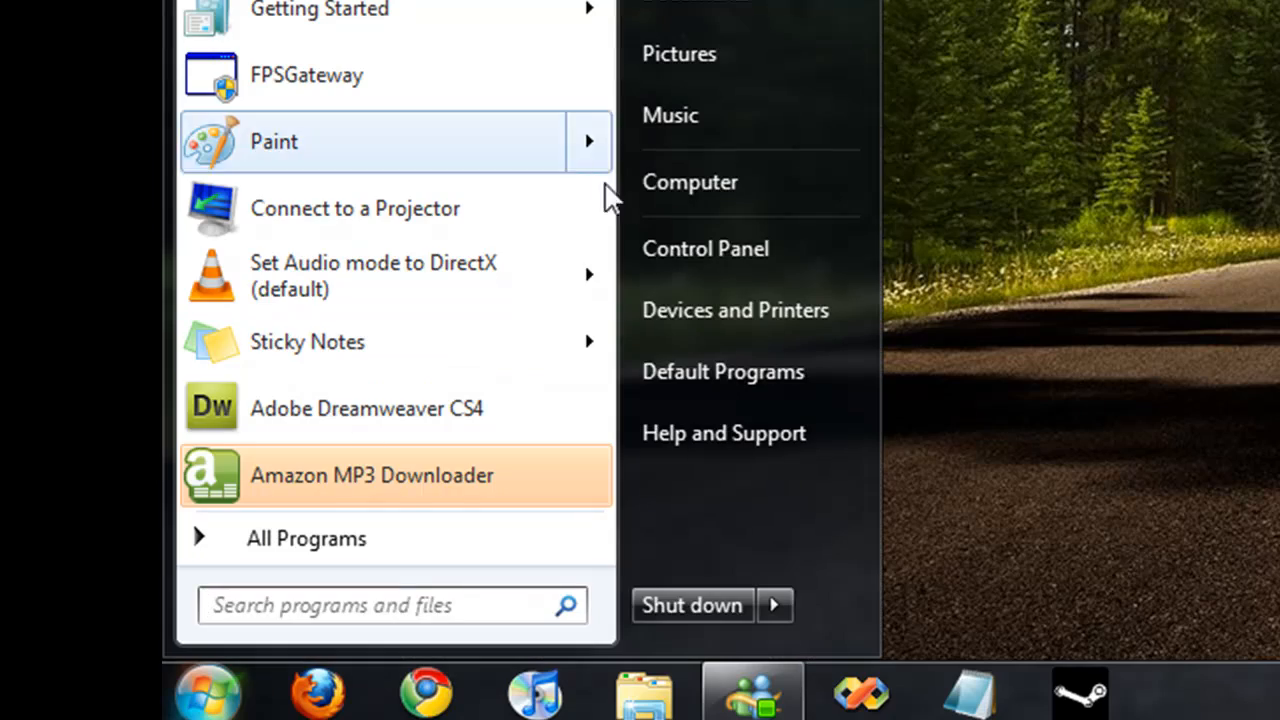
left_click(272, 140)
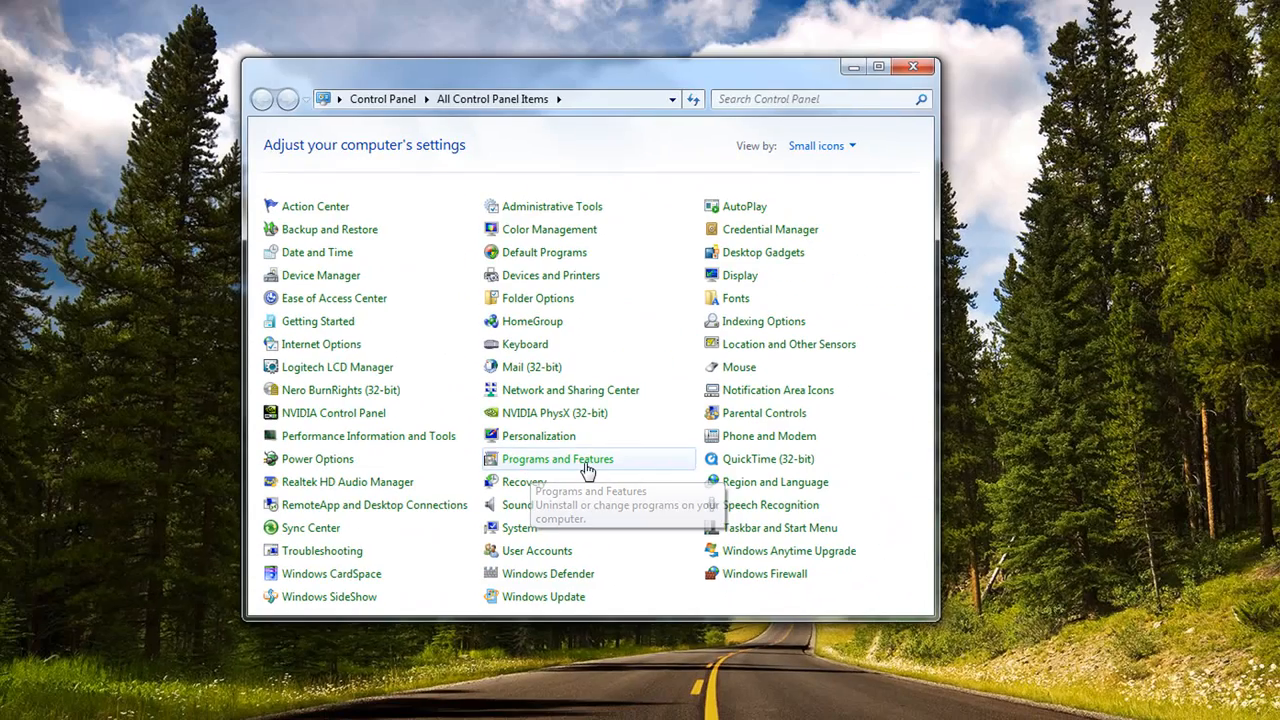
From Programs and Features, scroll the Windows features list toward Windows Gadget Platform
left_click(556, 458)
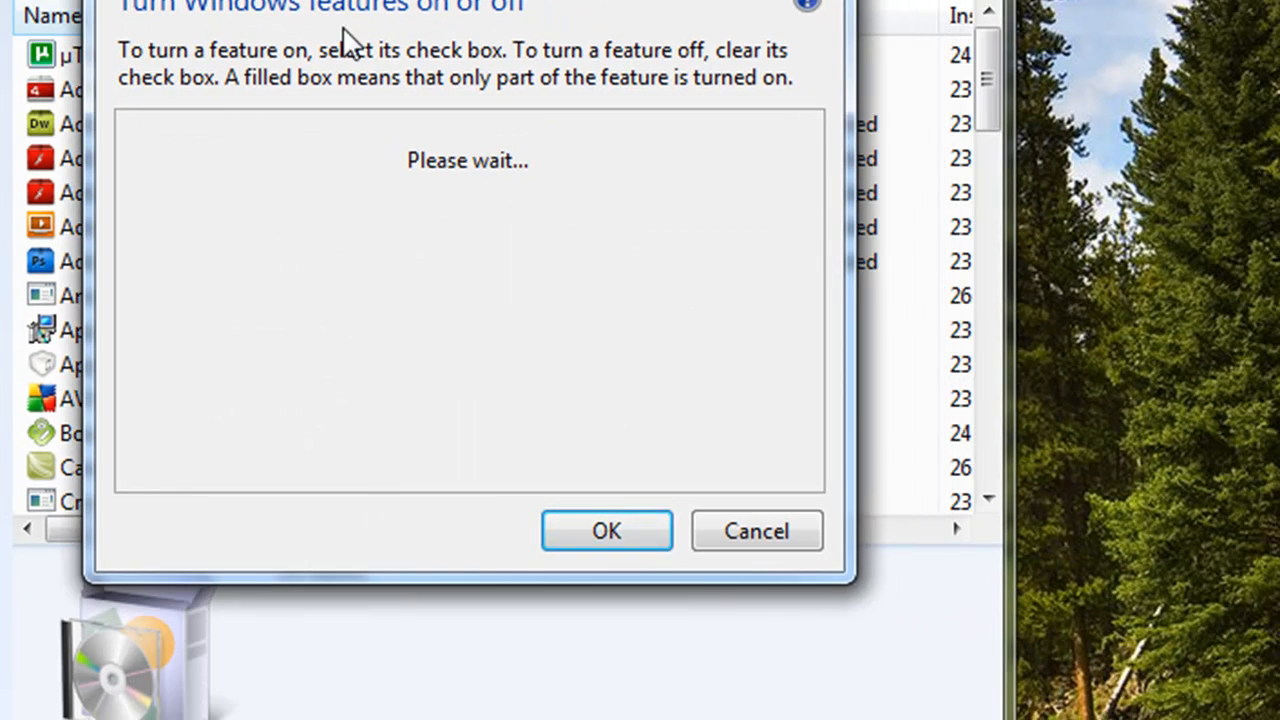
mouse_move(308, 170)
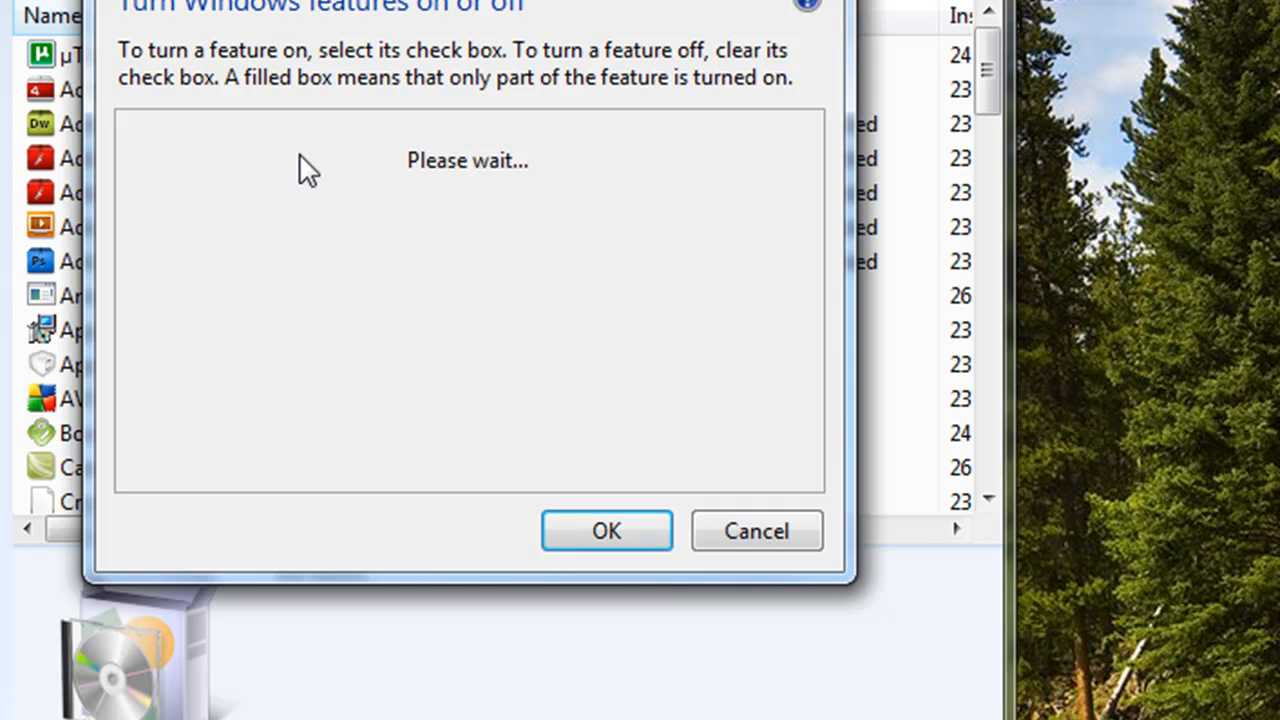
mouse_move(304, 420)
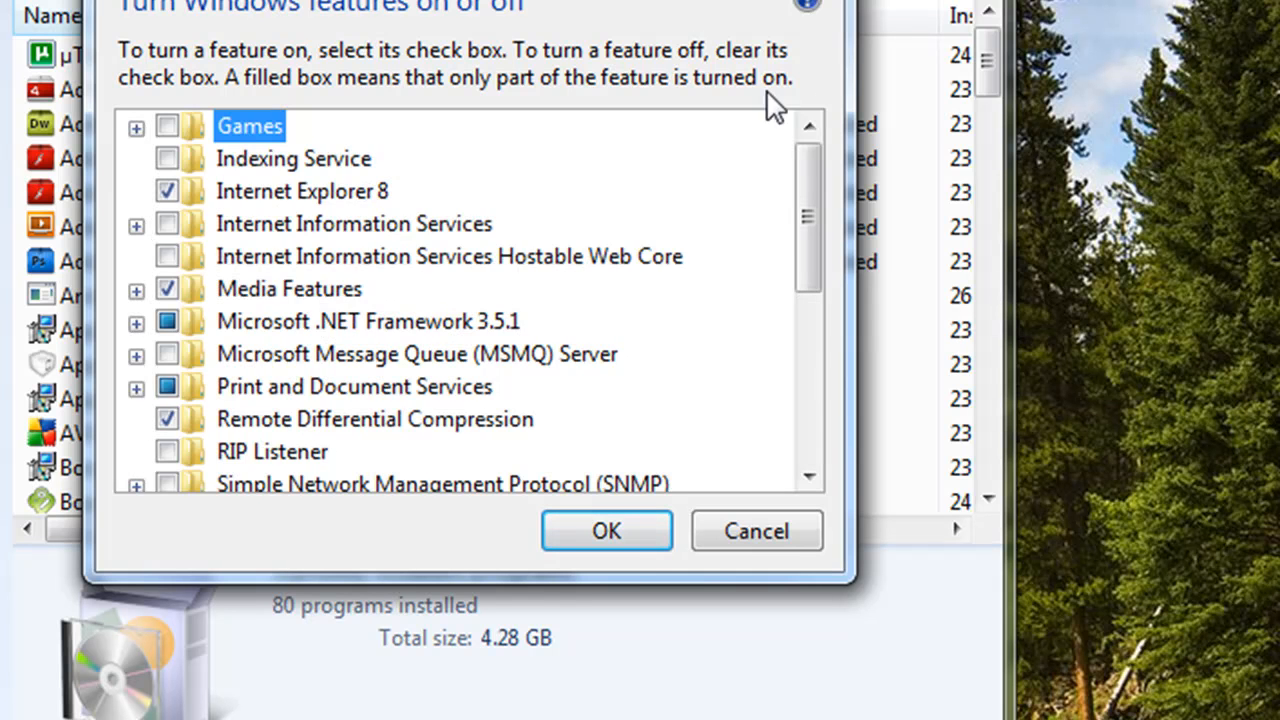
scroll("down", 3)
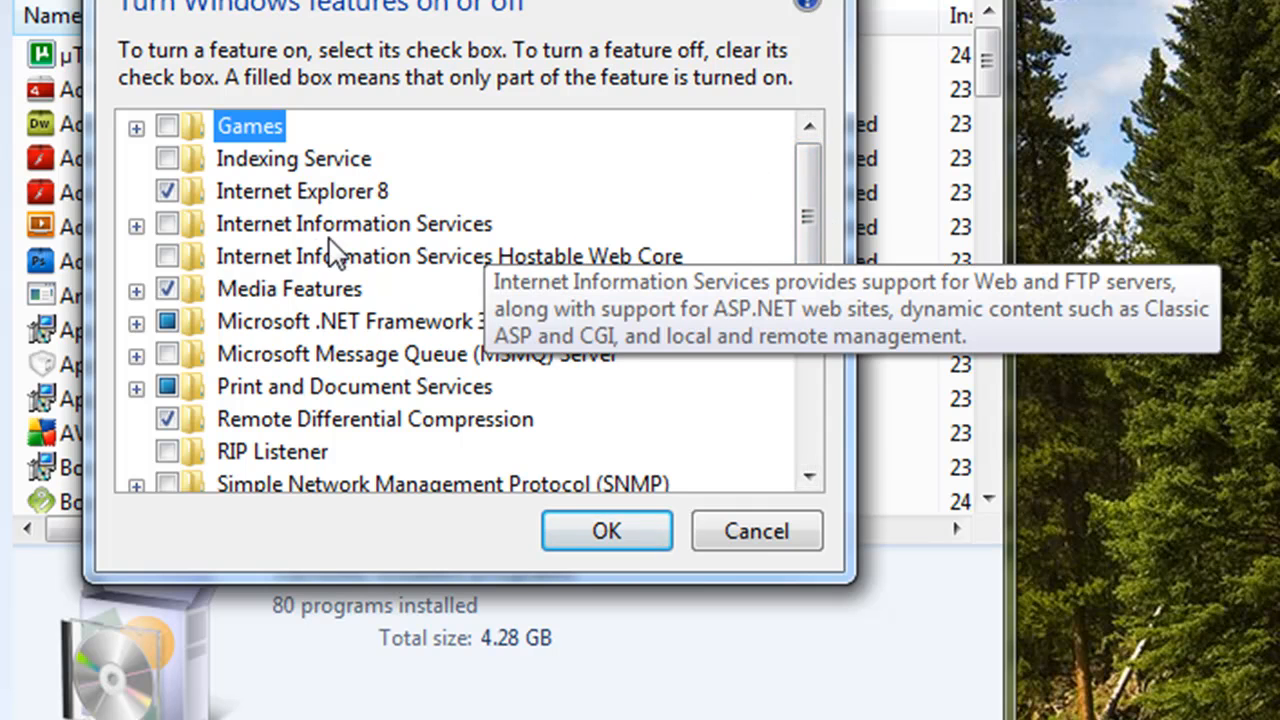
mouse_move(368, 388)
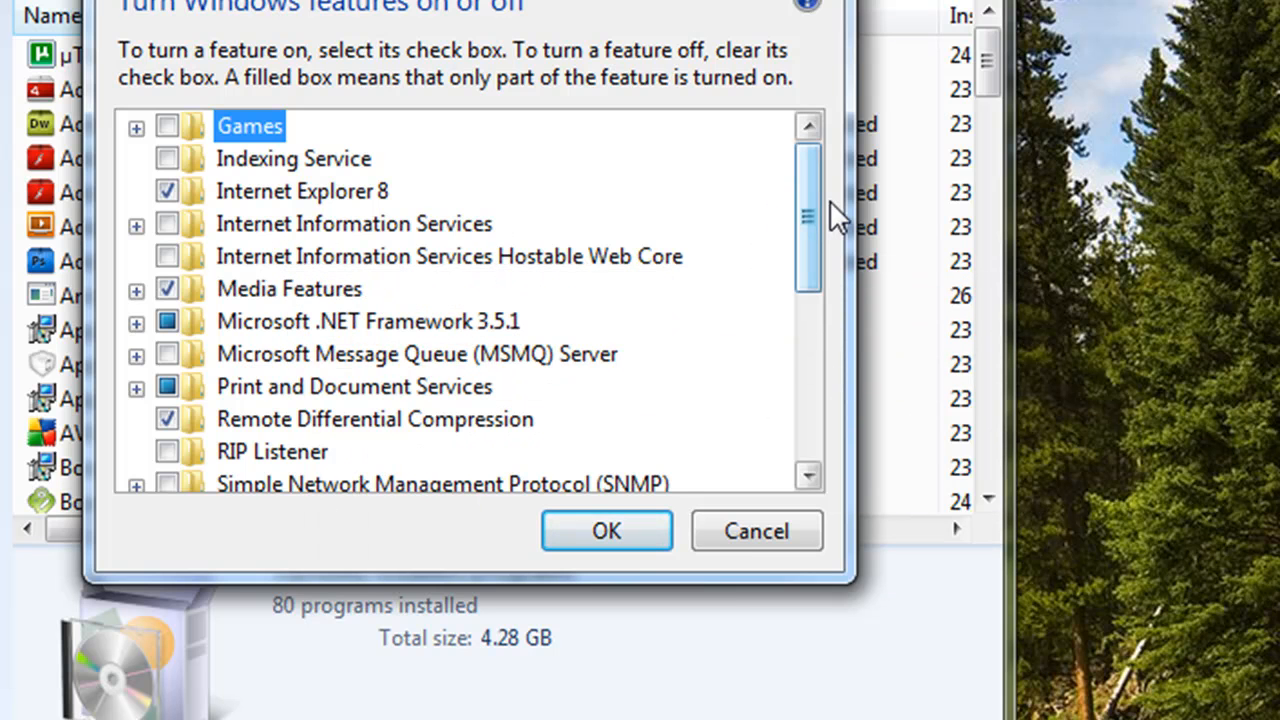
scroll("down", 3)
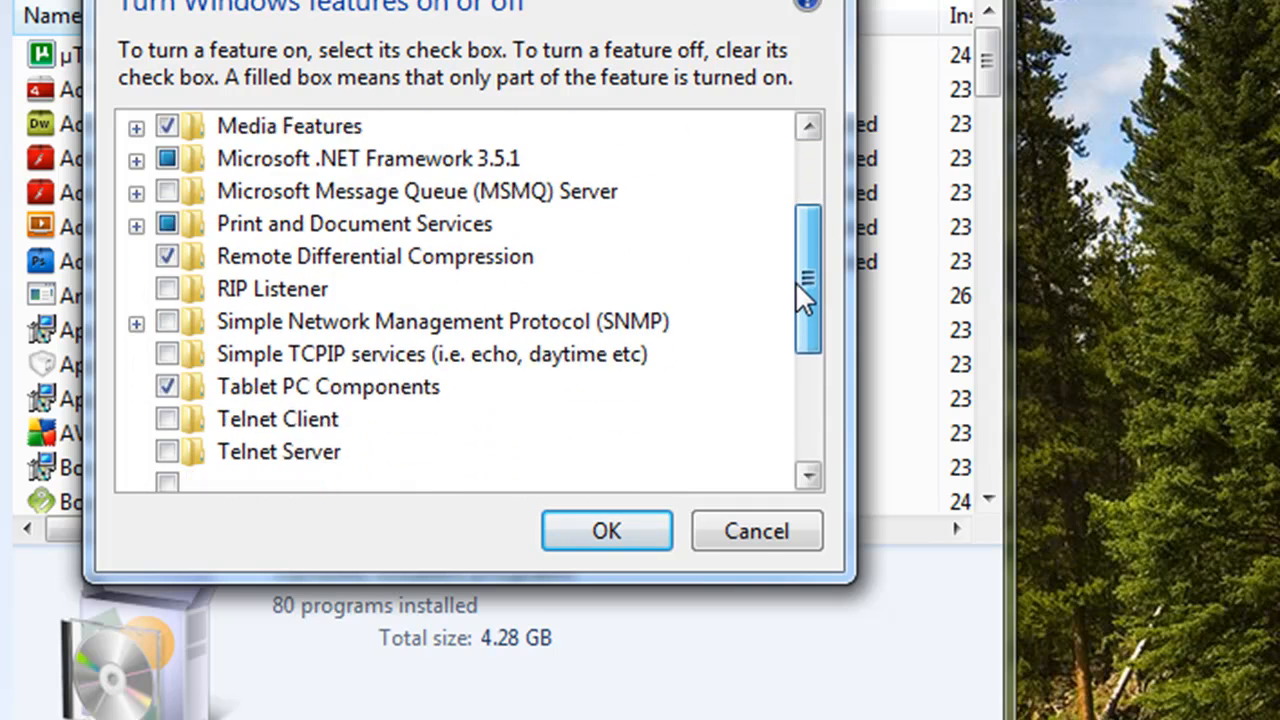
scroll("down", 3)
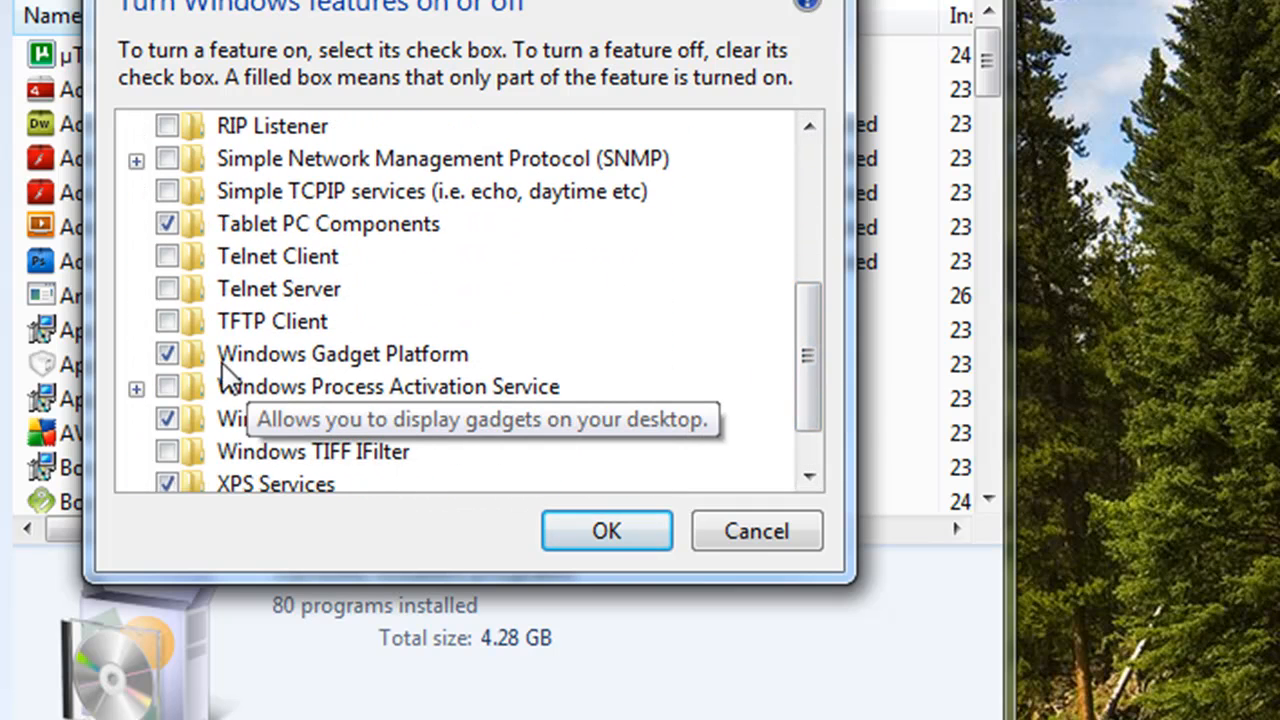
mouse_move(444, 376)
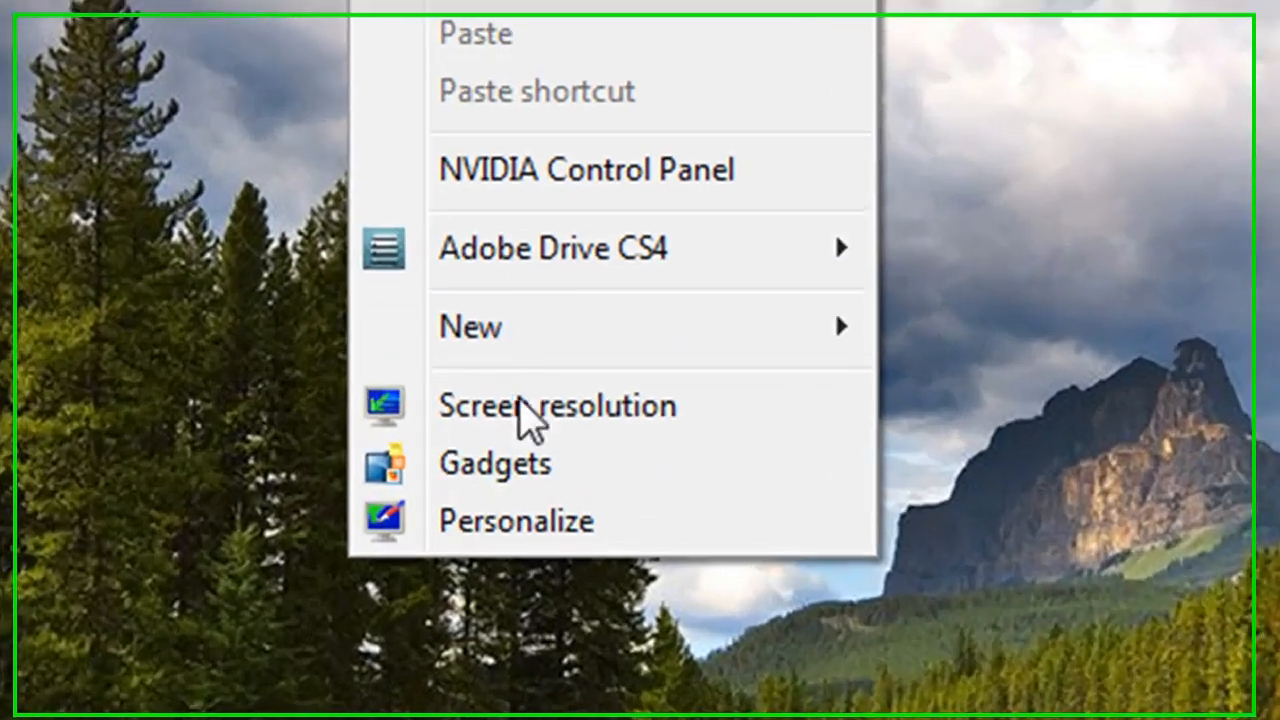
Show the desktop Gadgets gallery from the desktop context menu
left_click(494, 464)
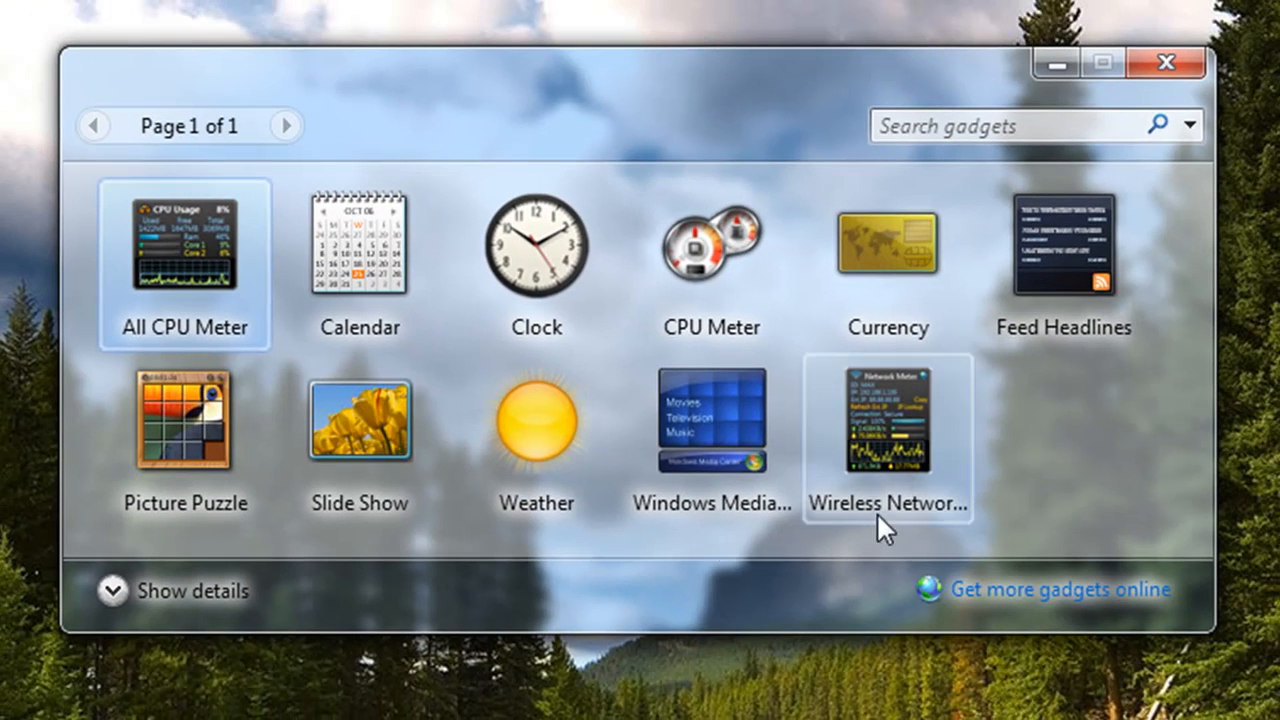
mouse_move(184, 160)
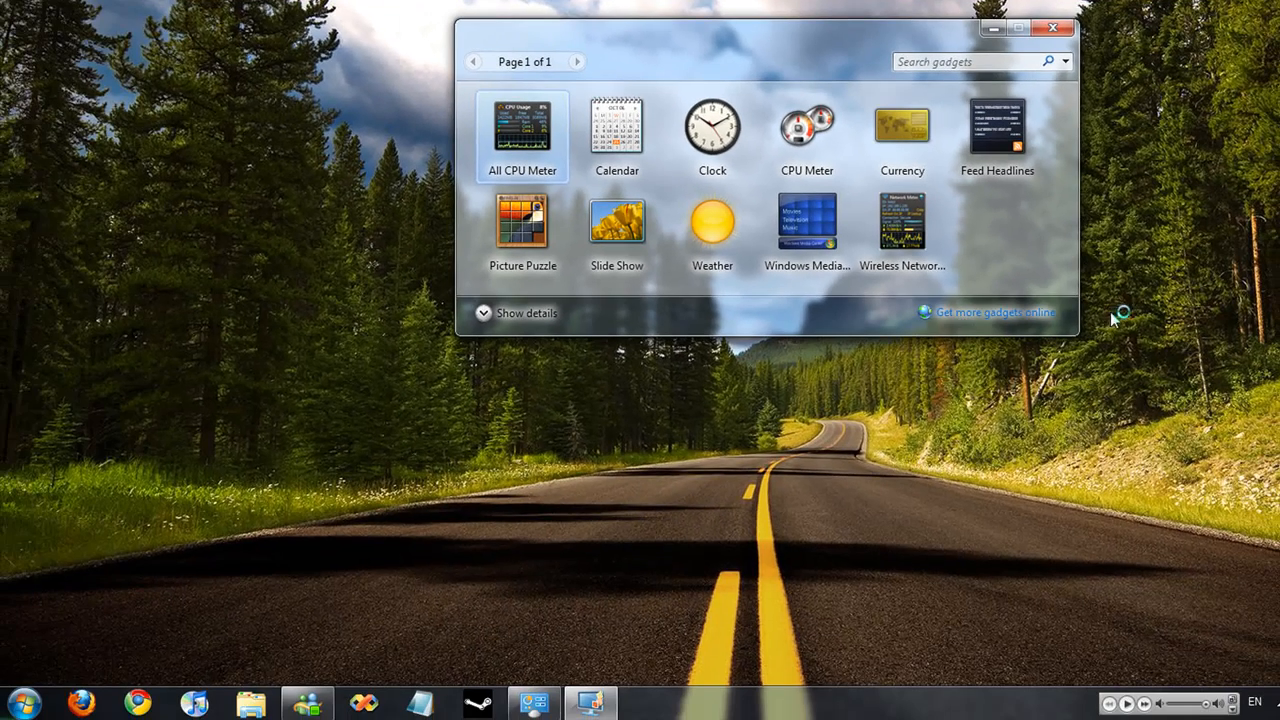
mouse_move(228, 530)
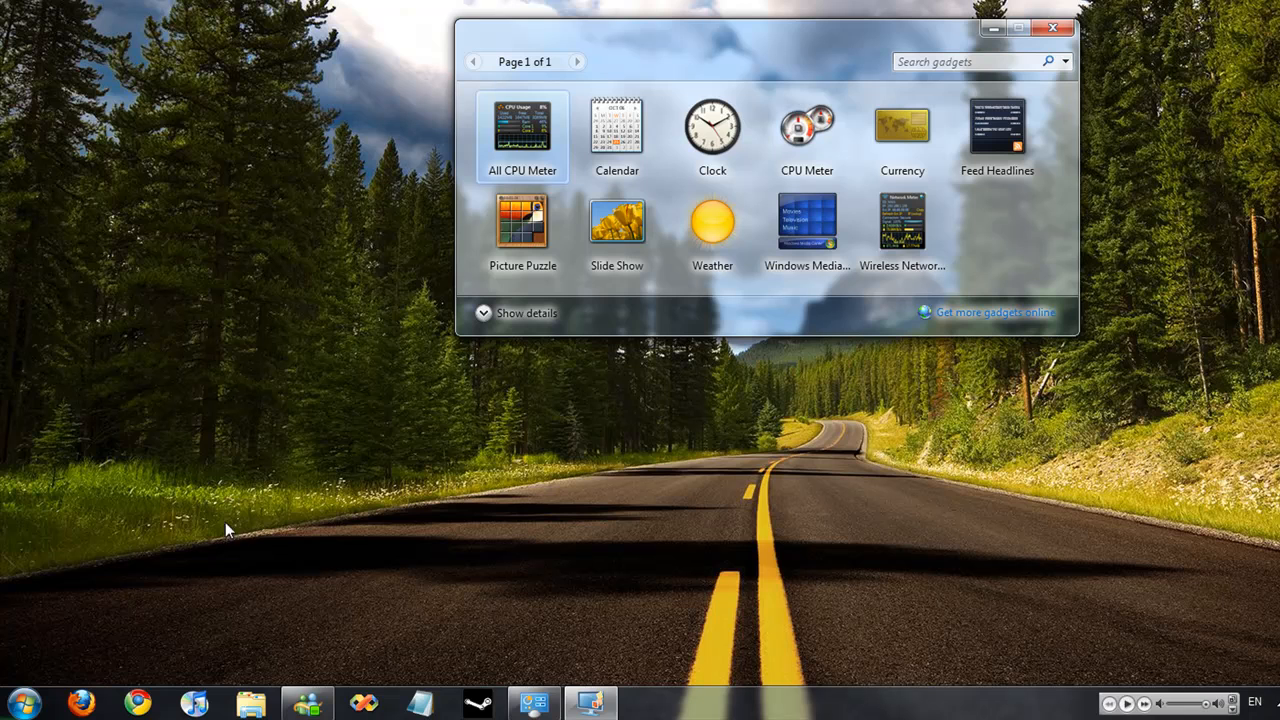
mouse_move(84, 690)
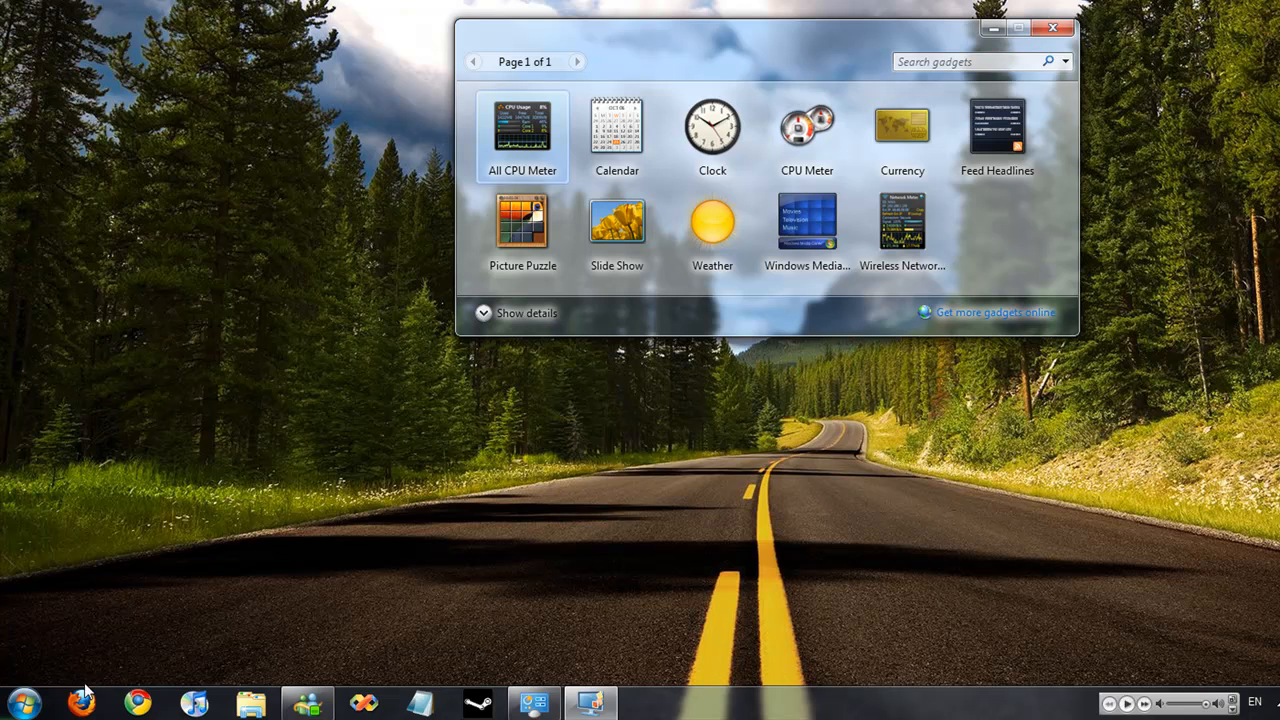
mouse_move(140, 704)
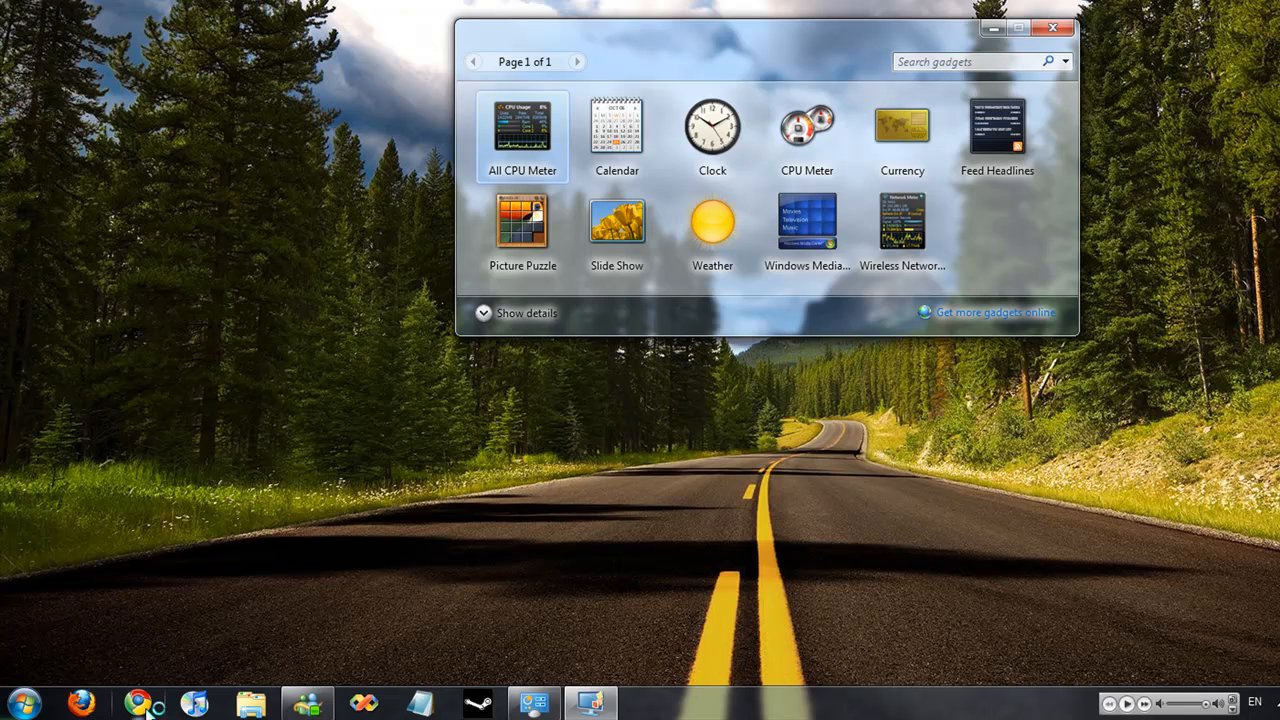
Follow 'Get more gadgets online' to Microsoft's Personalization Gallery in Firefox
left_click(994, 312)
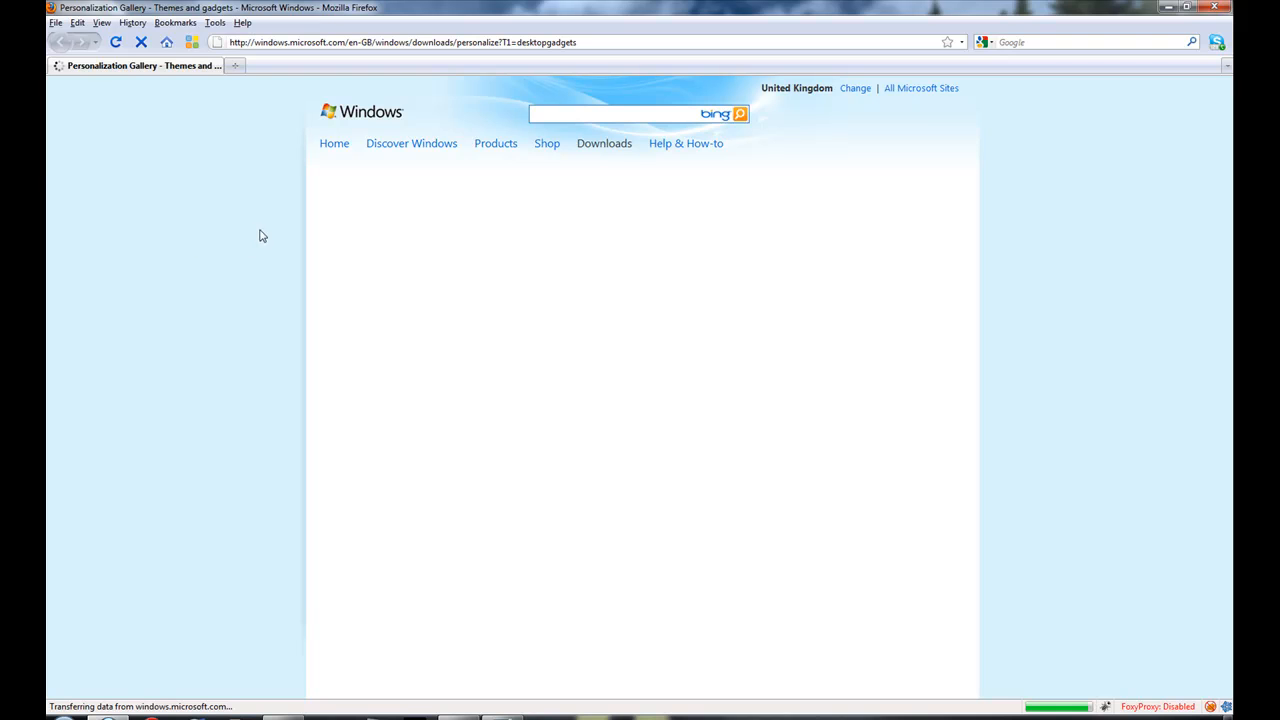
mouse_move(226, 226)
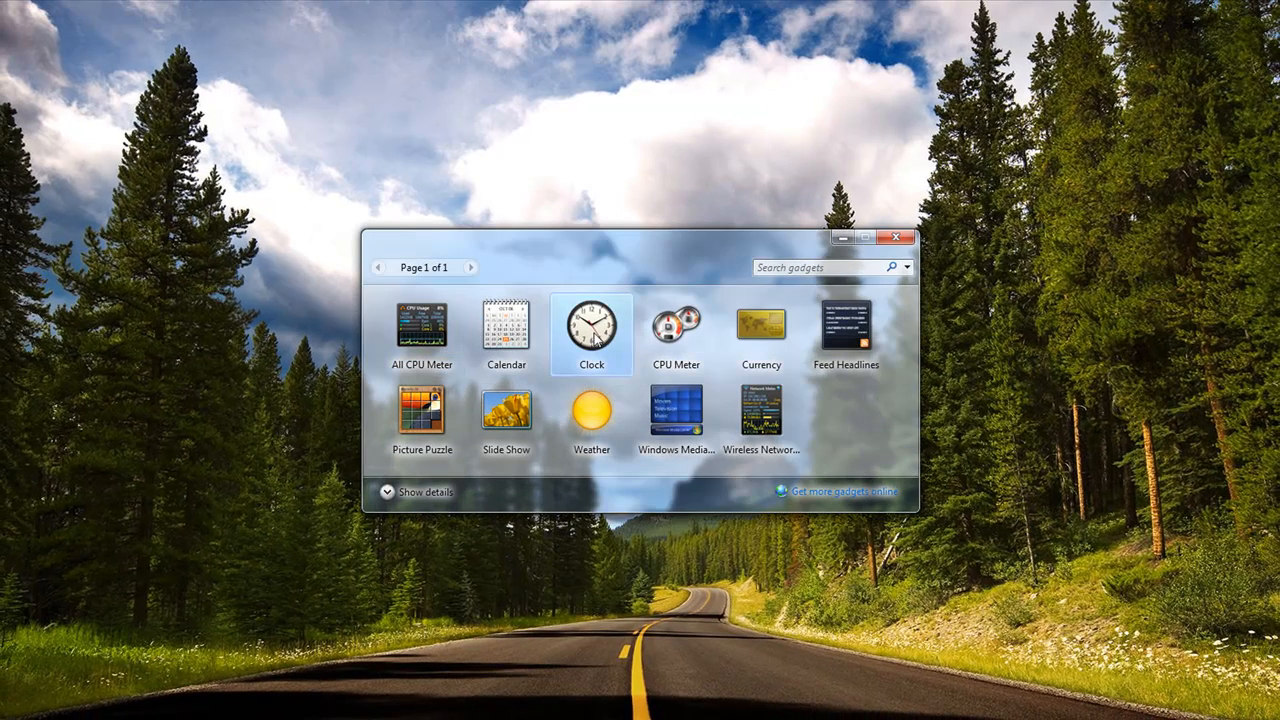
Add the Clock, CPU Meter and Weather gadgets to the desktop
double_click(592, 328)
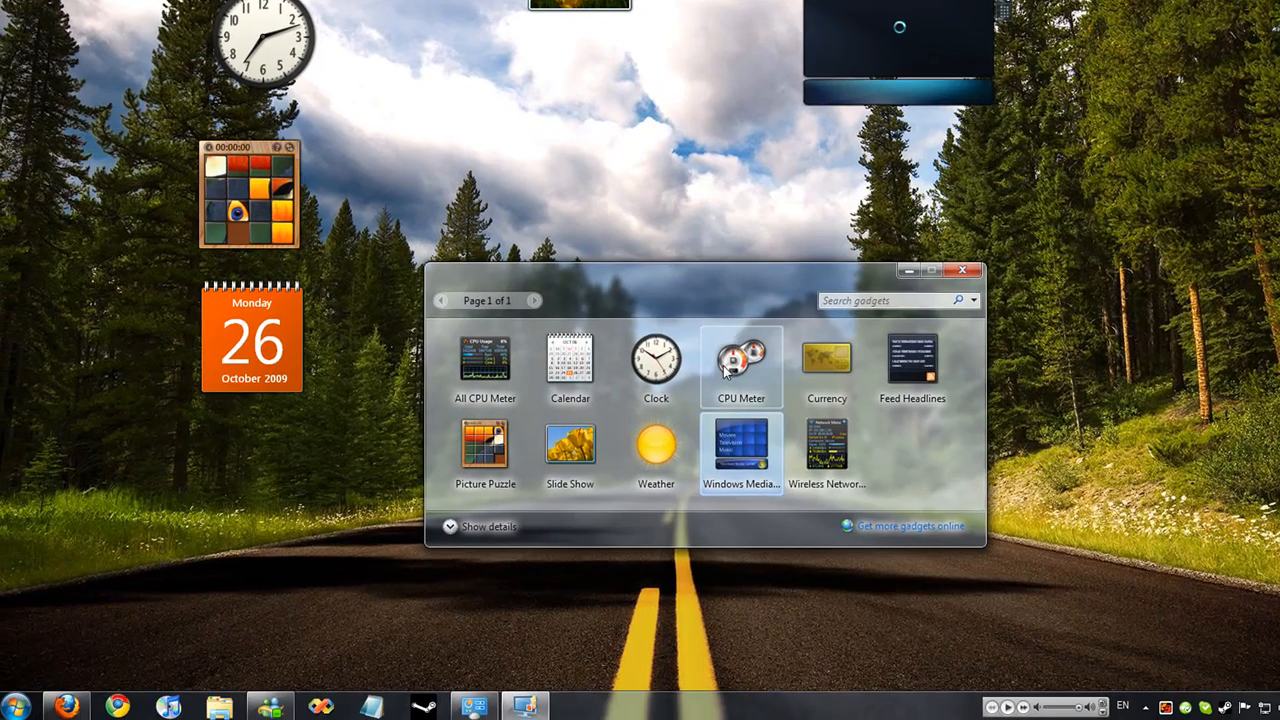
double_click(740, 358)
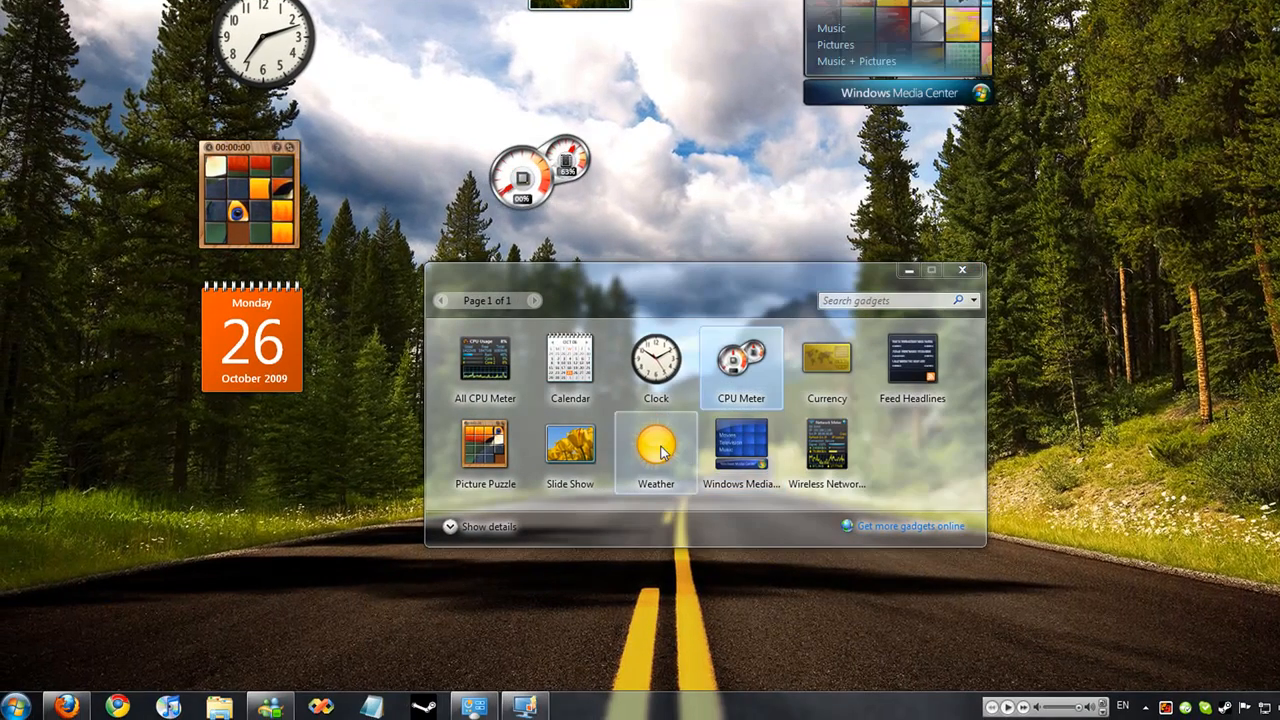
left_click_drag(656, 450, 240, 530)
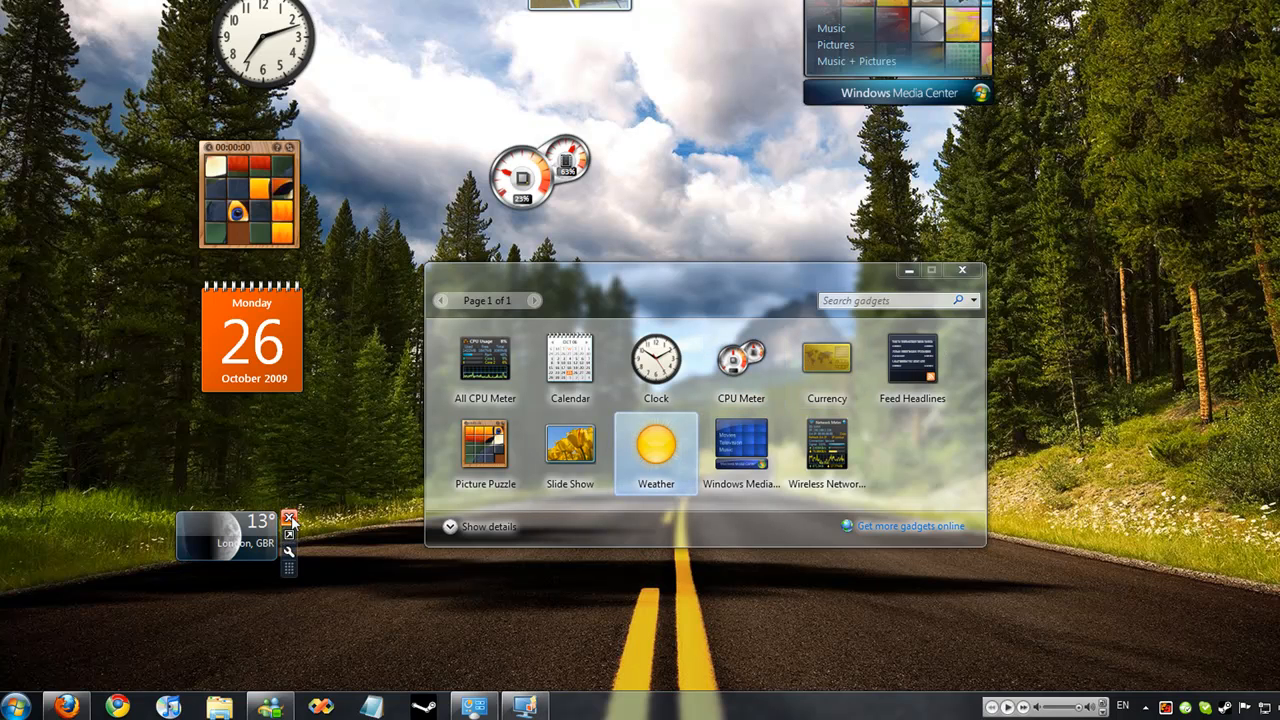
left_click(288, 518)
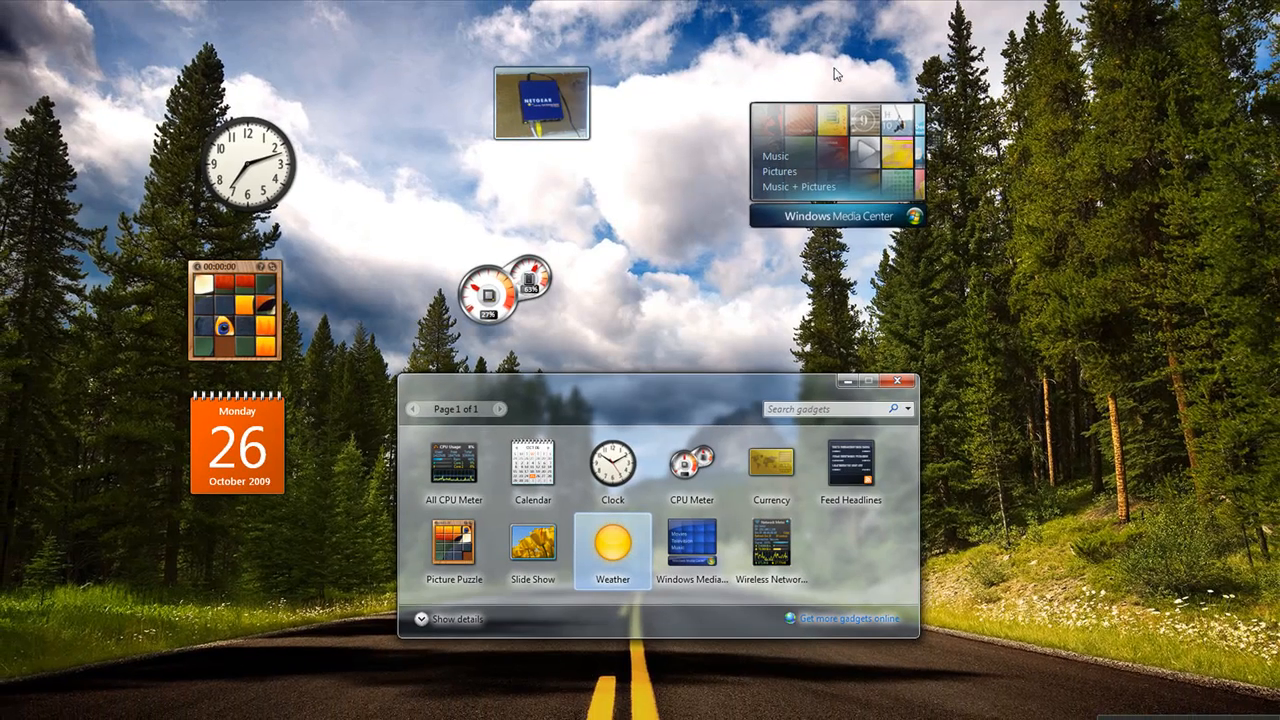
mouse_move(752, 108)
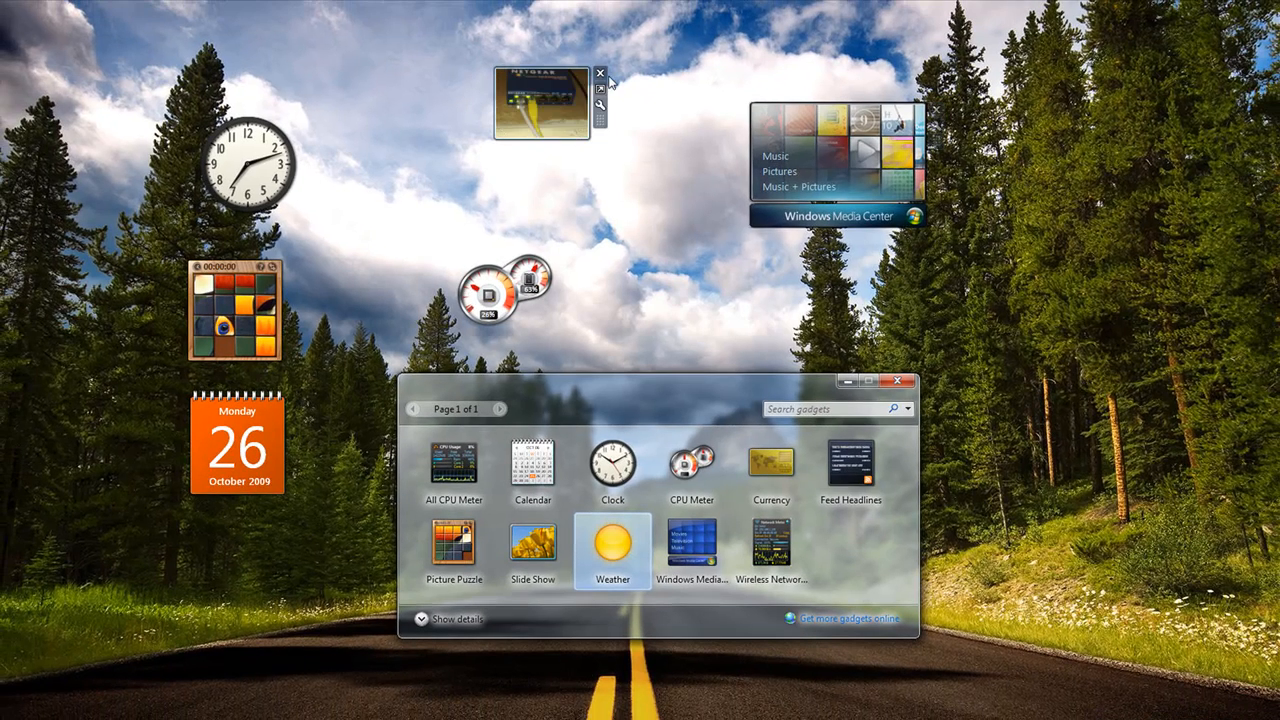
Remove the slide show and remaining gadgets, then head to the online gadget gallery
left_click(600, 72)
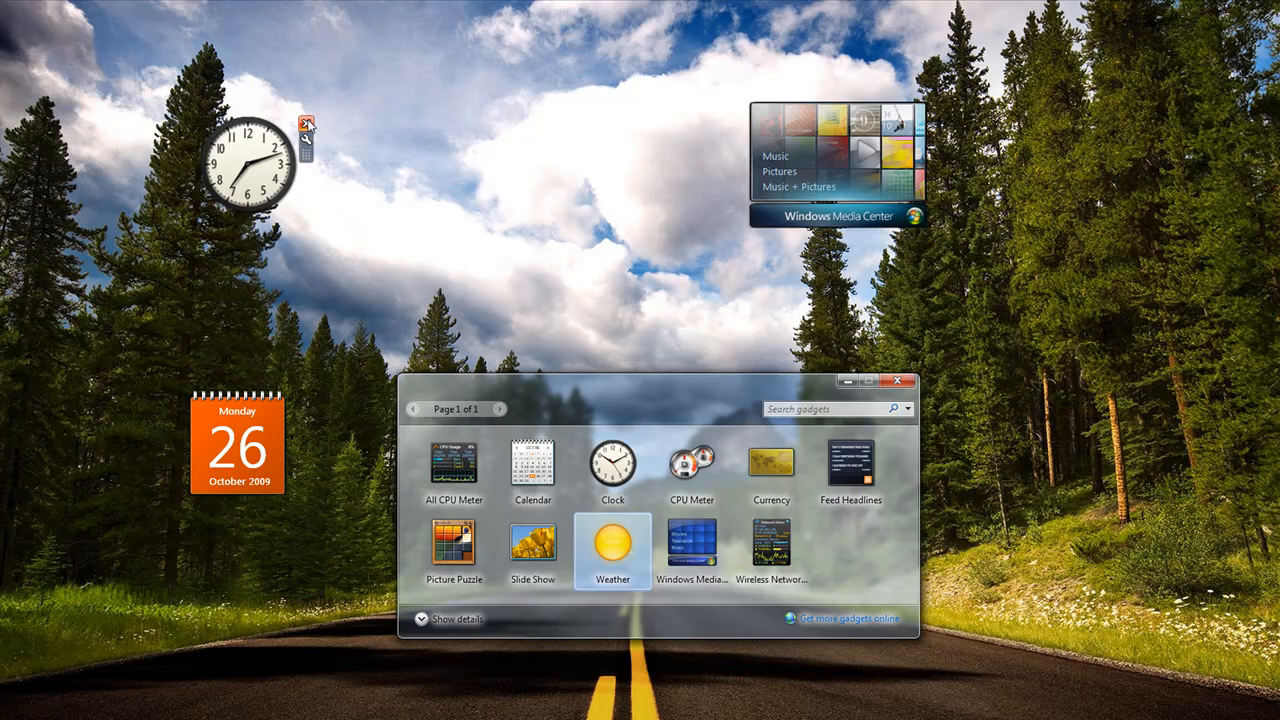
left_click(306, 124)
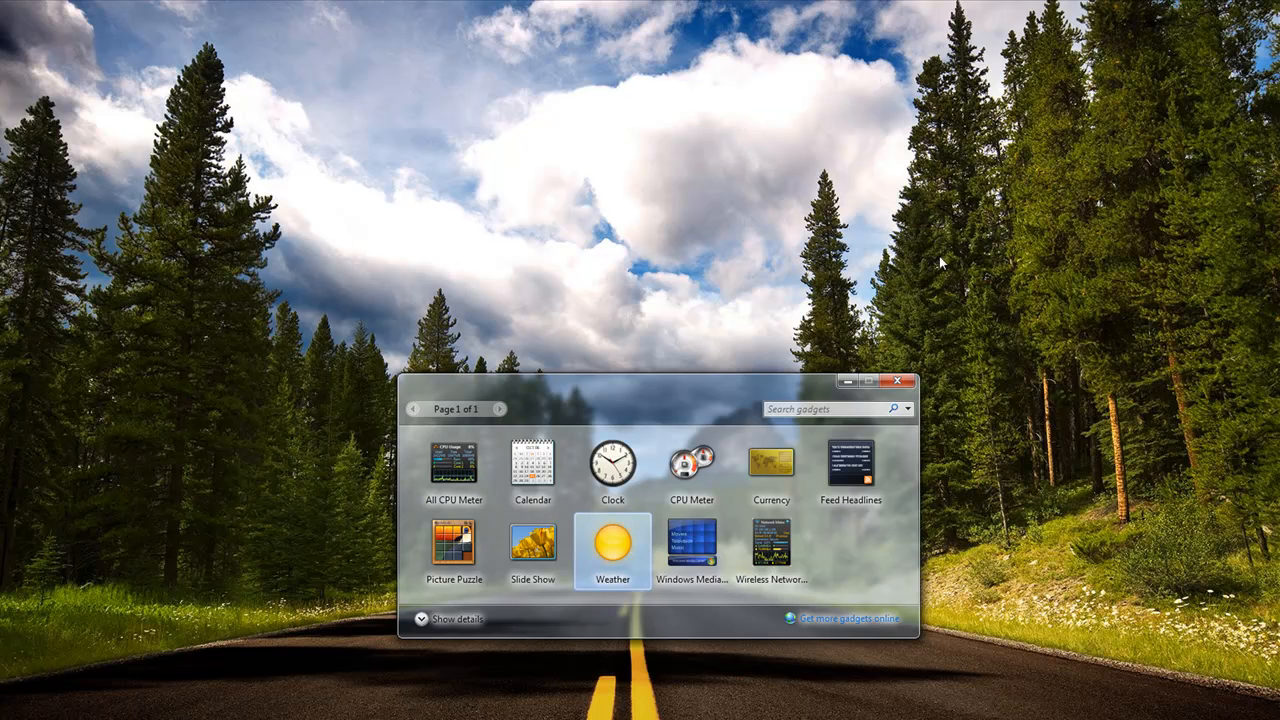
mouse_move(452, 464)
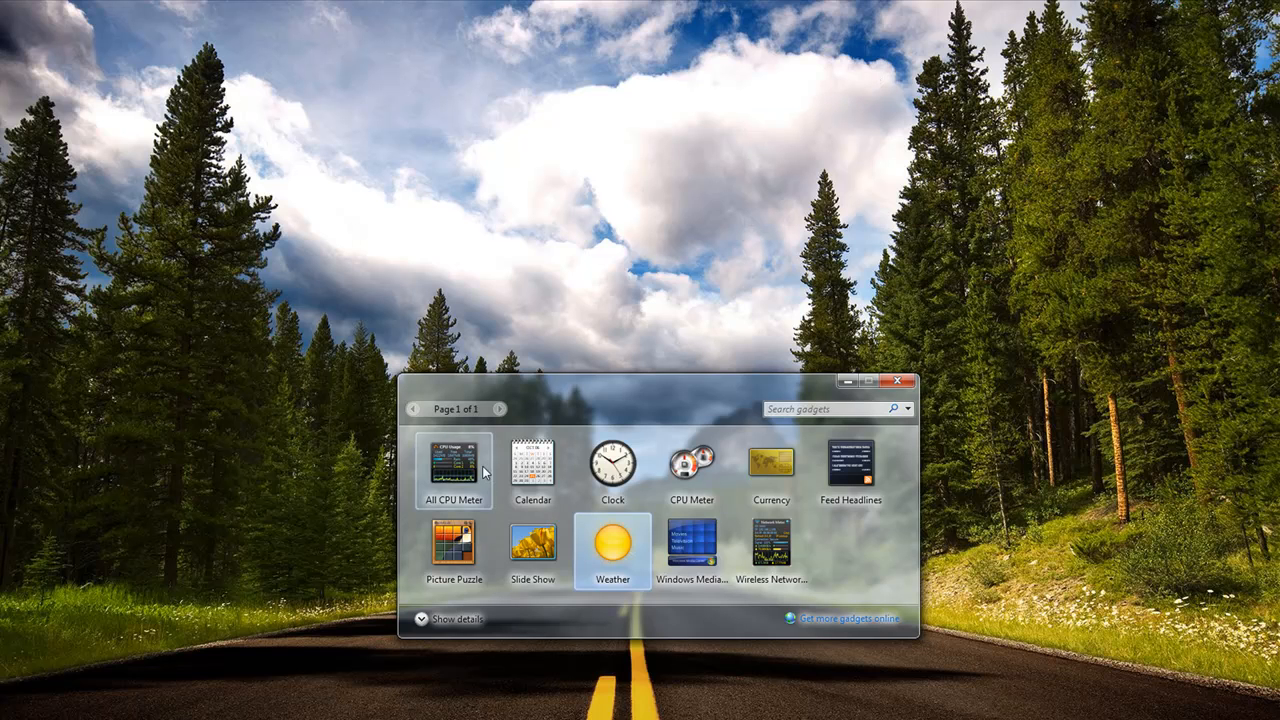
left_click(896, 380)
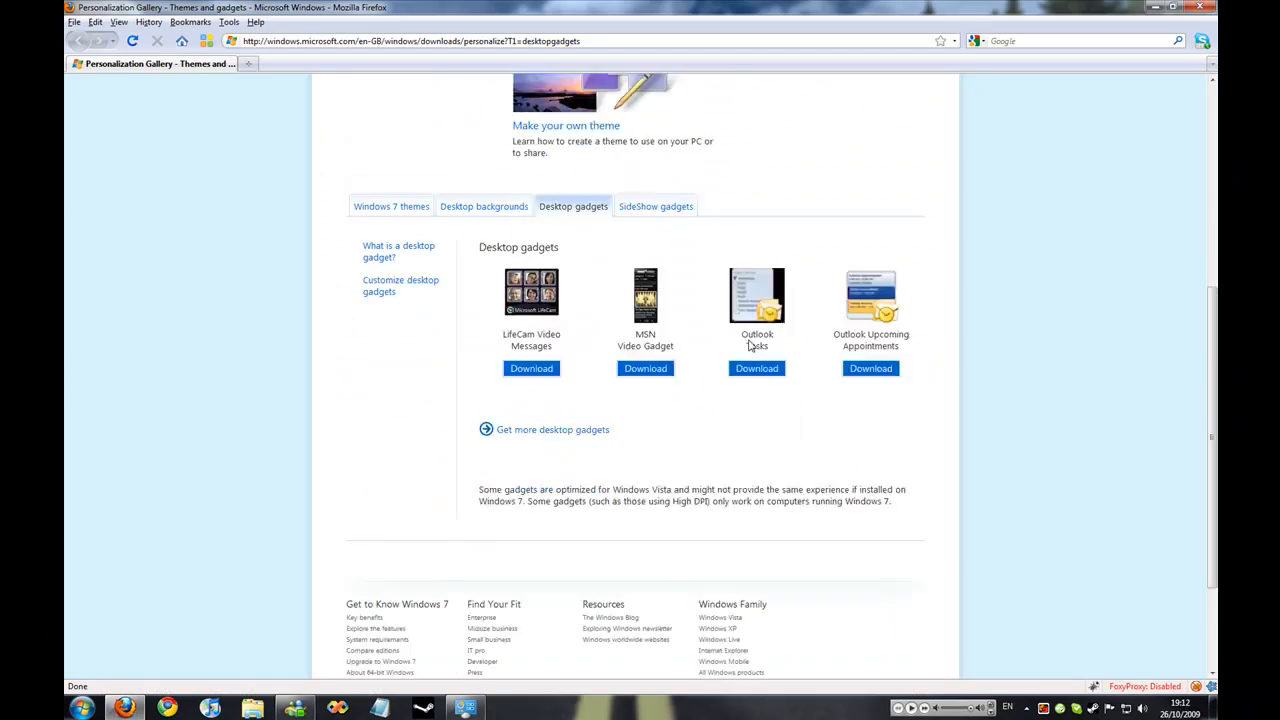
Locate Outlook Tasks in the Desktop gadgets section and start its download
scroll("up", 3)
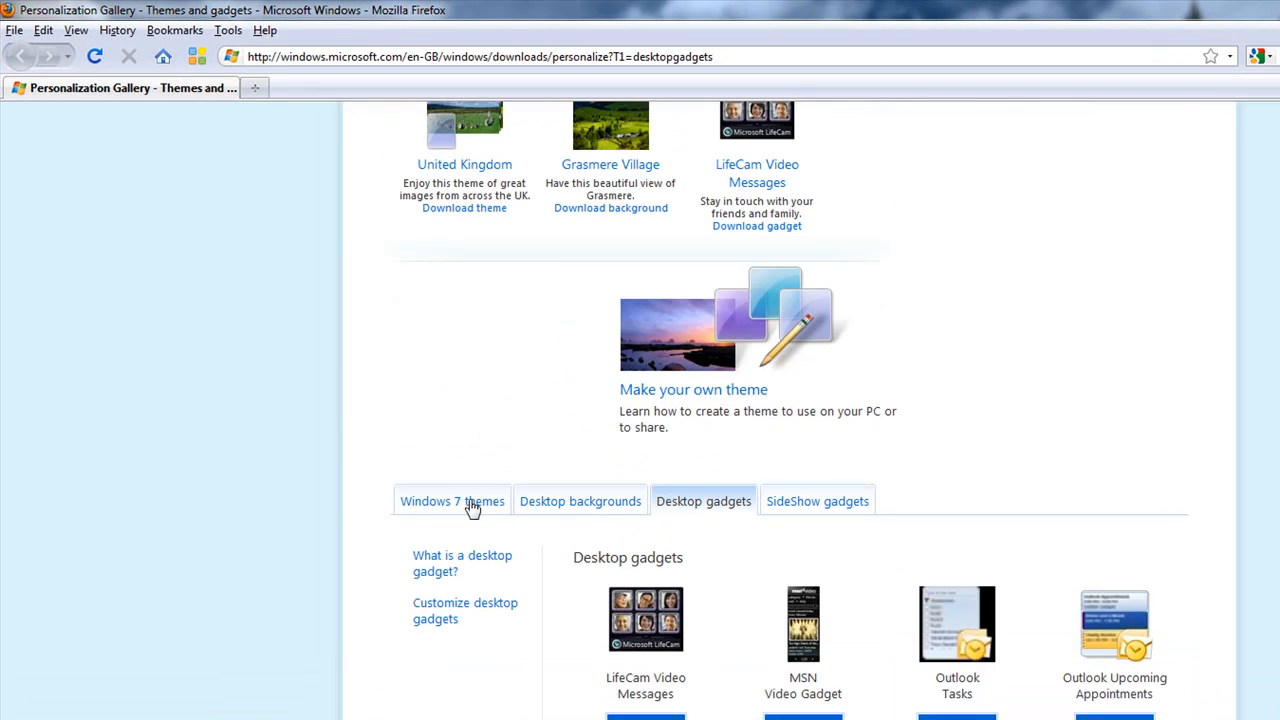
scroll("down", 3)
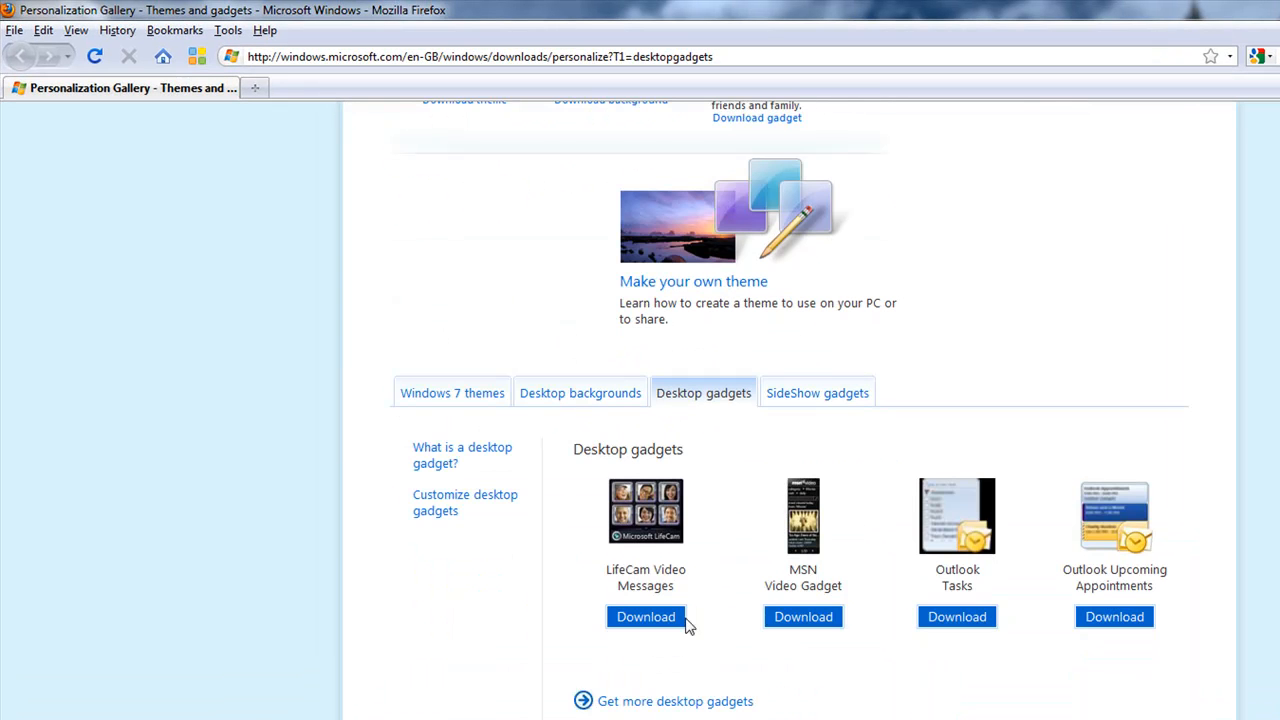
mouse_move(952, 664)
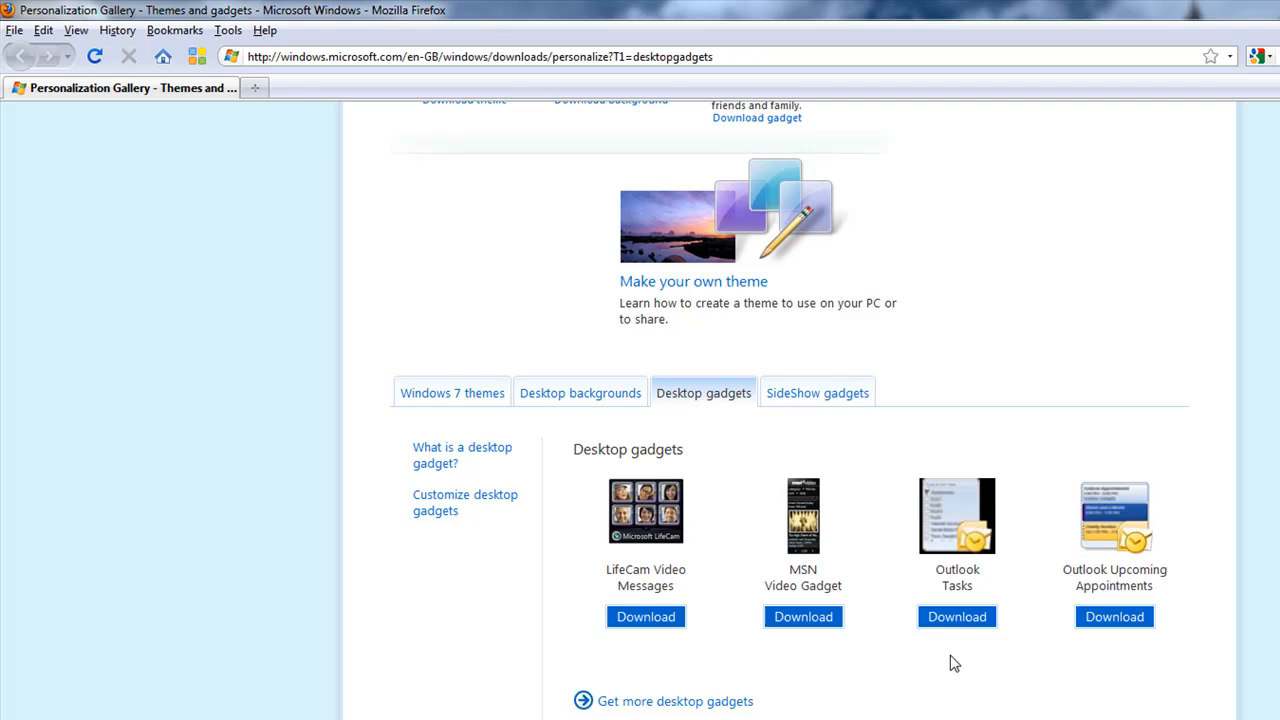
left_click(956, 616)
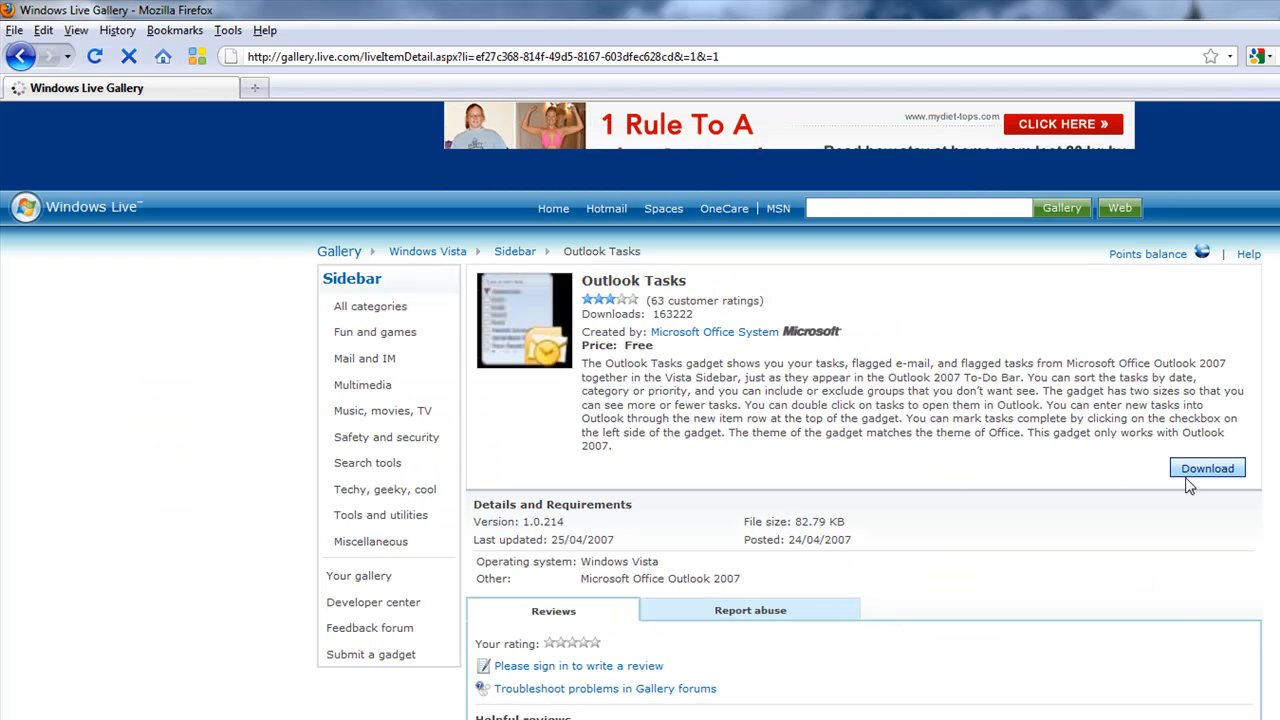
left_click(1208, 468)
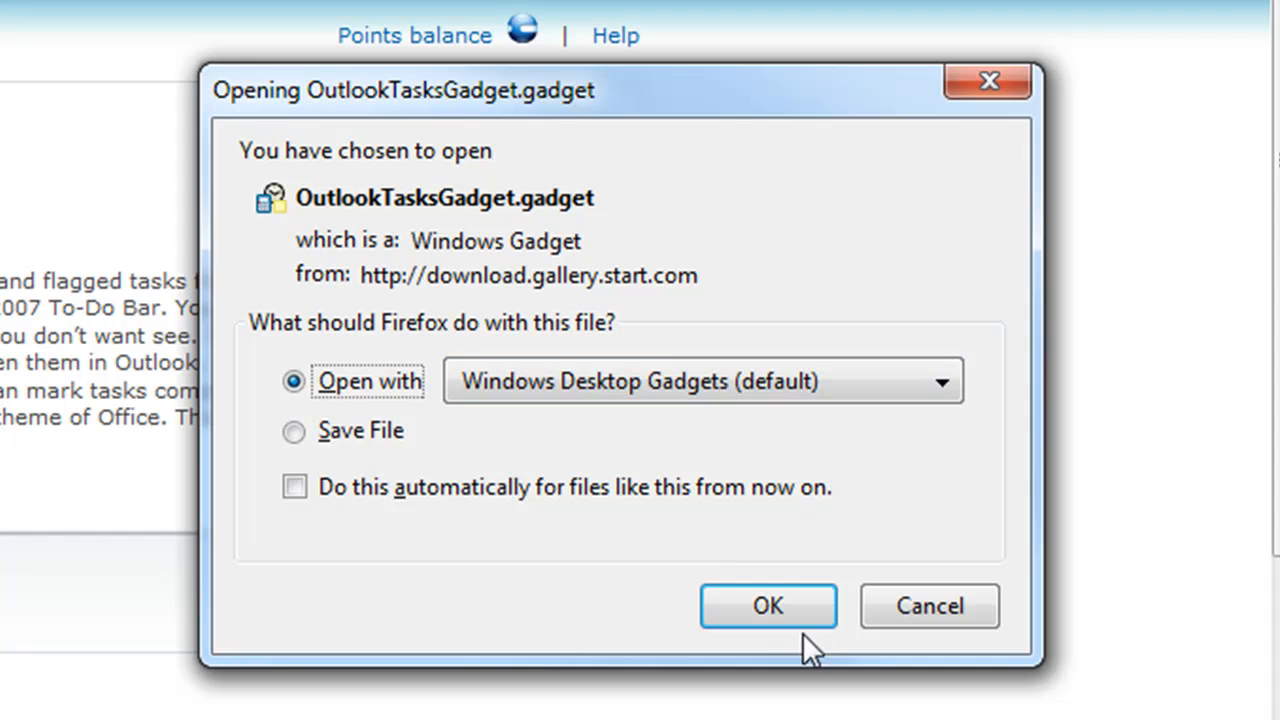
Open the file with Windows Desktop Gadgets and approve installing Outlook Tasks
left_click(768, 604)
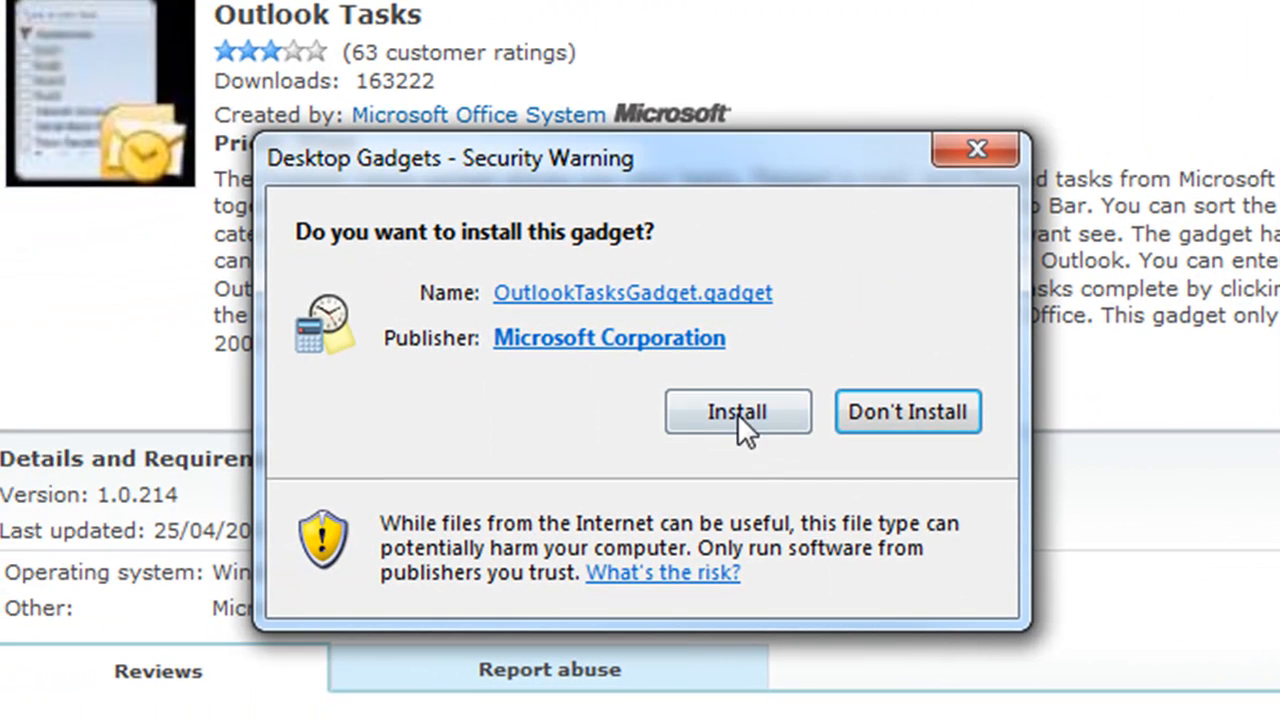
mouse_move(730, 410)
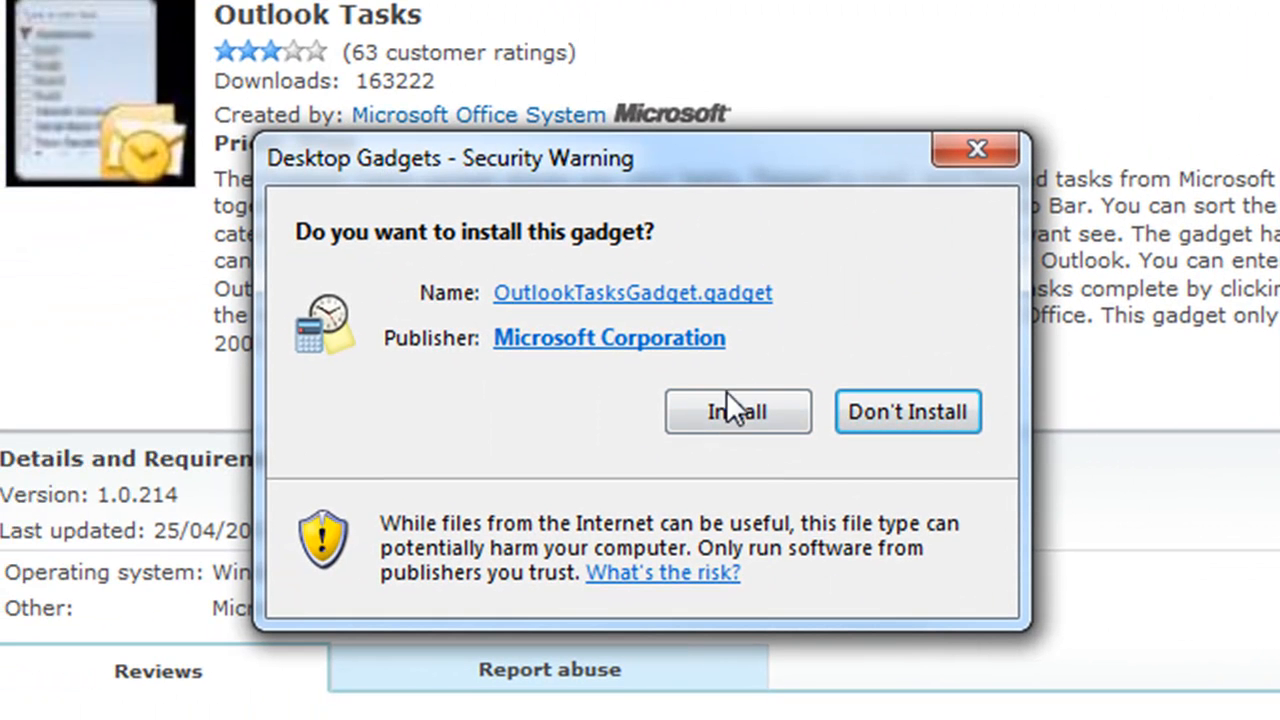
left_click(736, 412)
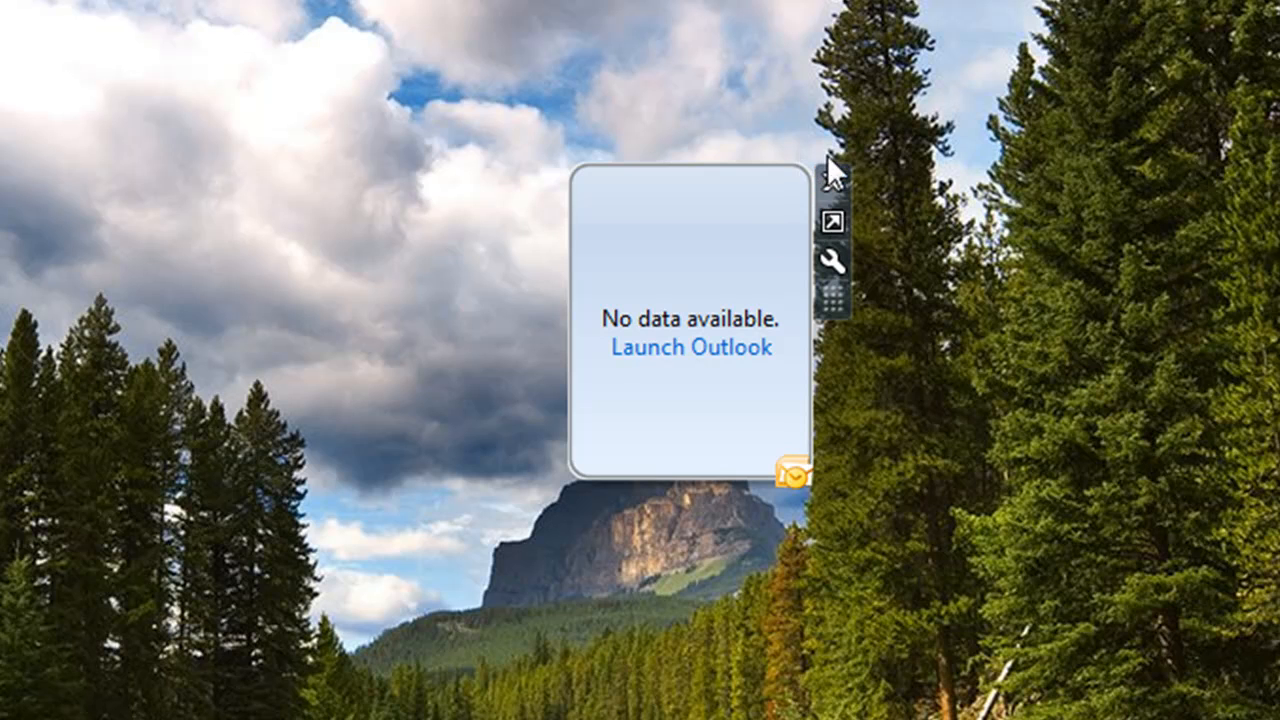
mouse_move(800, 300)
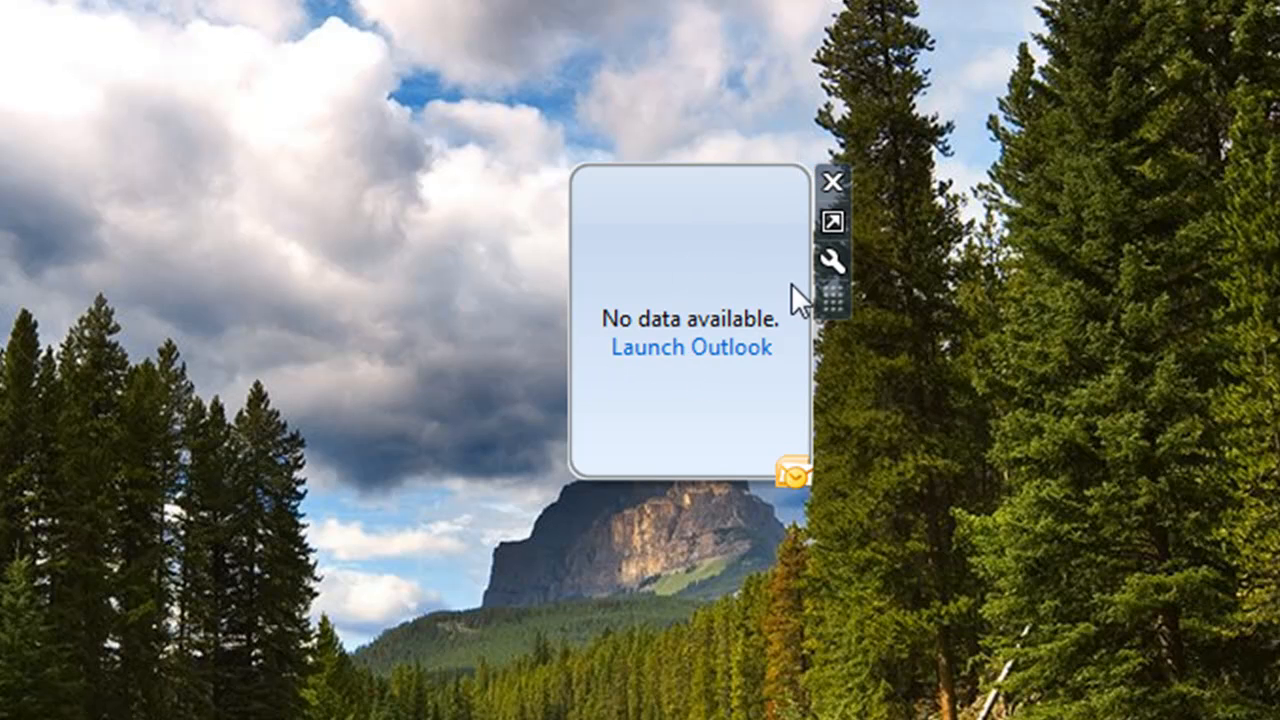
Select the Outlook Tasks gadget on the desktop to reveal its controls
left_click(832, 264)
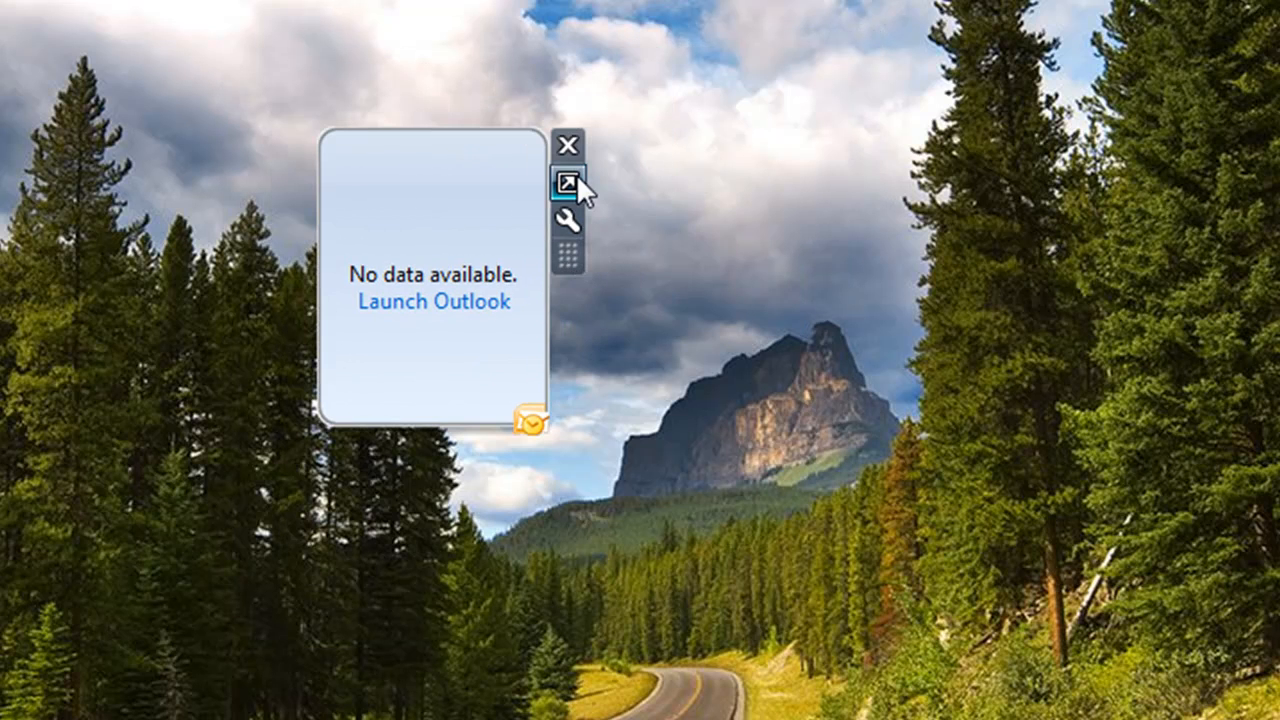
mouse_move(568, 144)
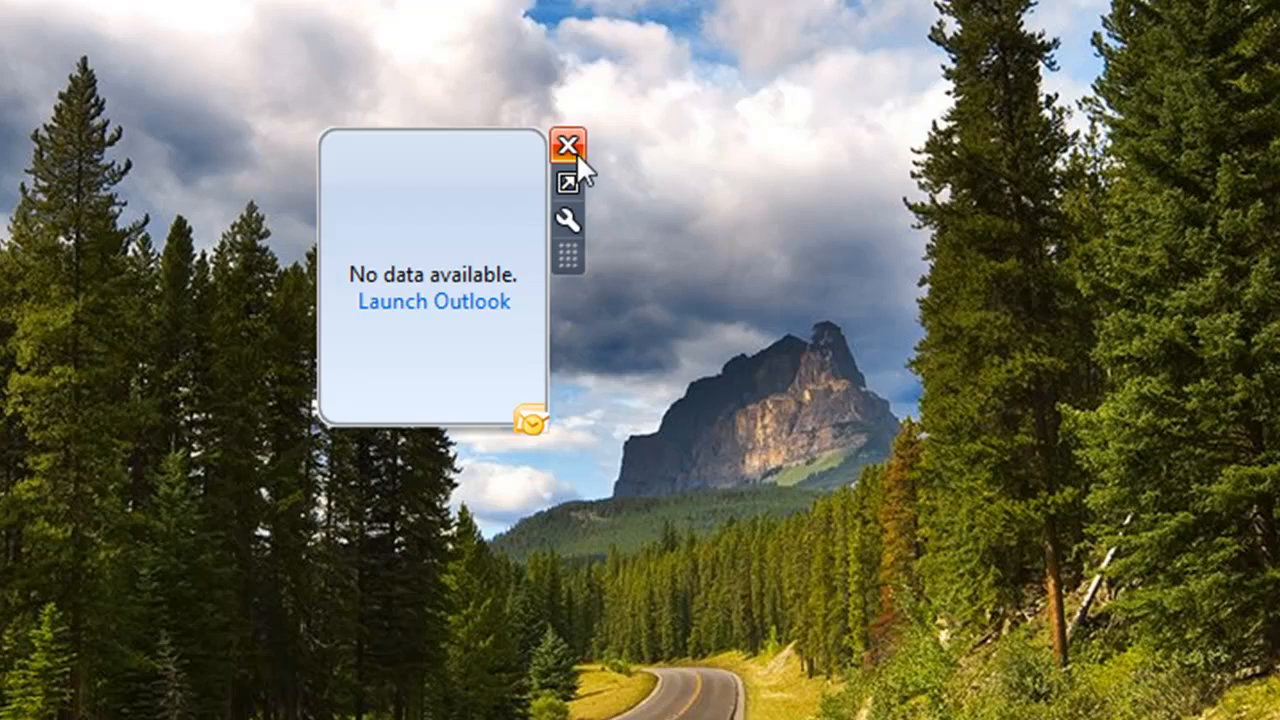